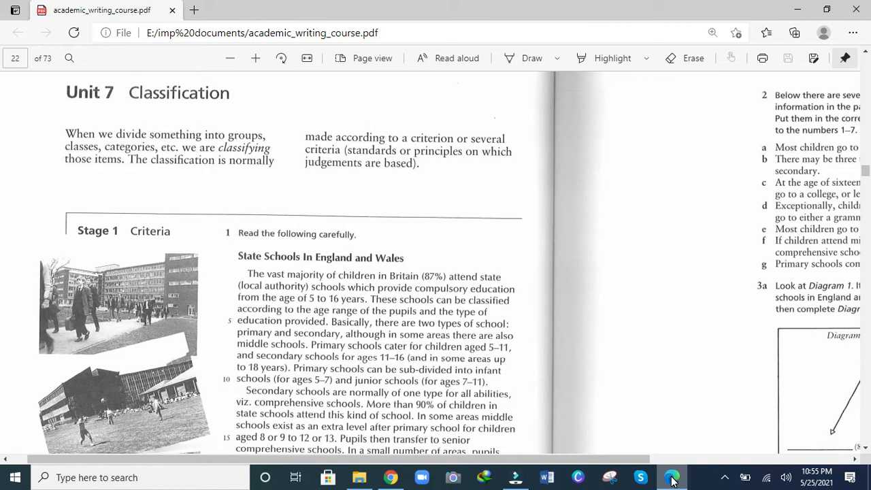
scroll("down", 3)
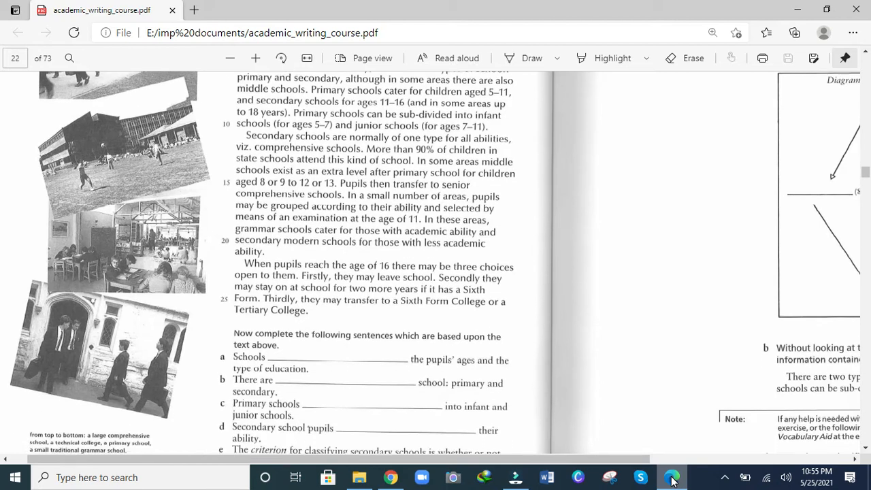
scroll("down", 3)
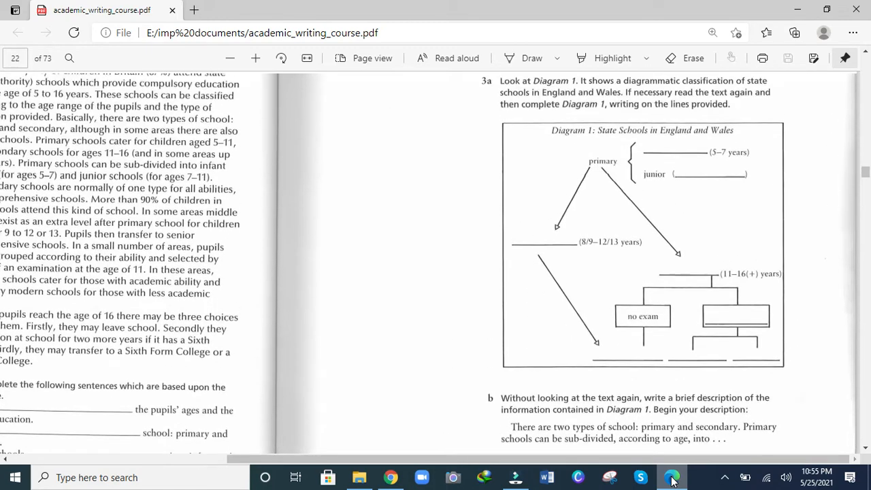
scroll("up", 3)
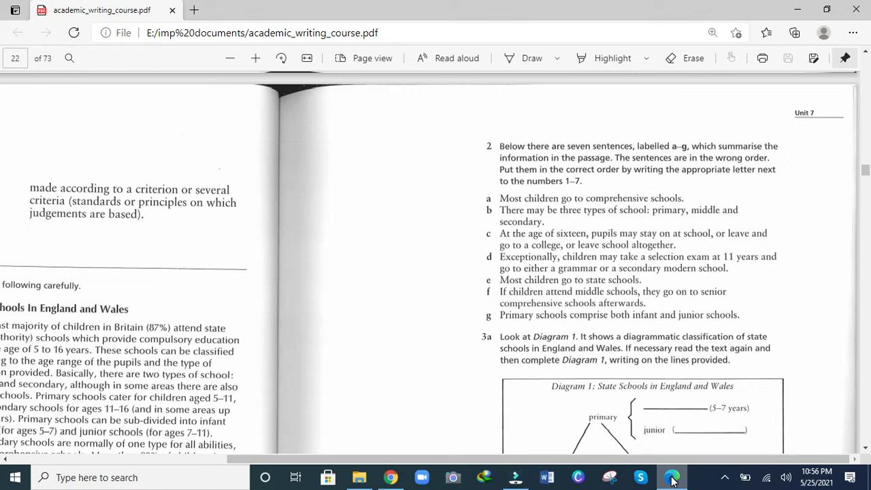
scroll("down", 3)
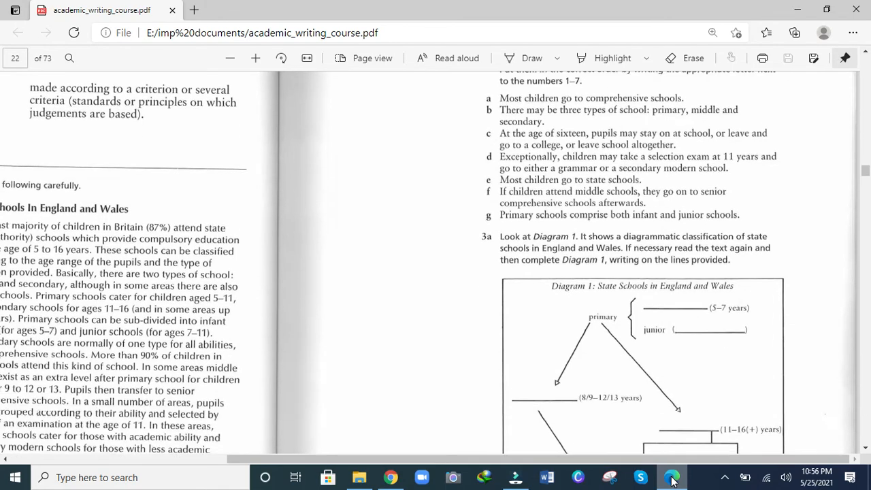
scroll("down", 3)
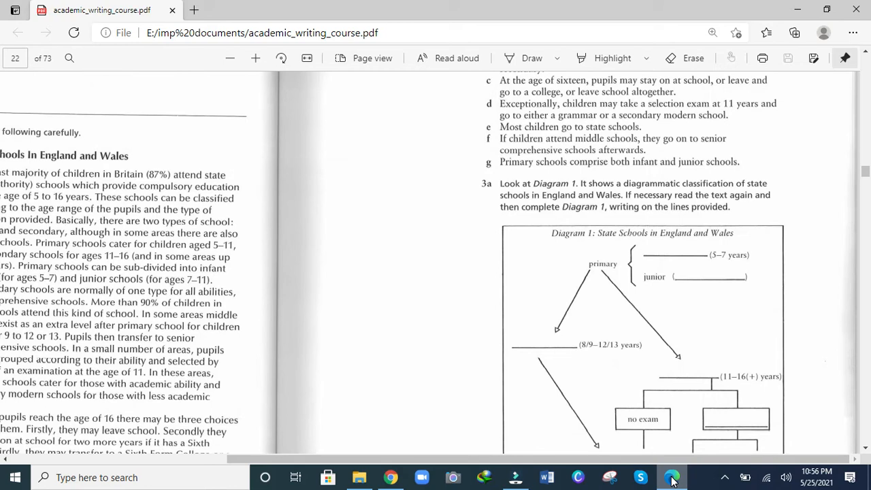
scroll("down", 3)
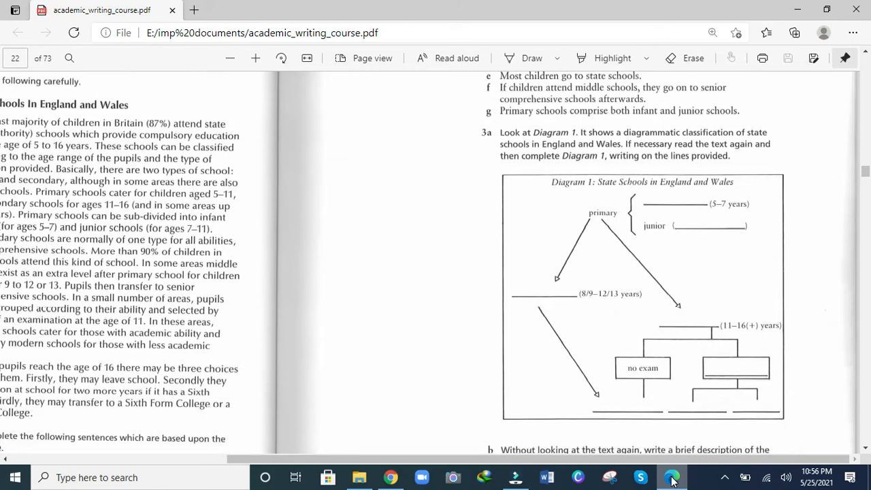
scroll("down", 3)
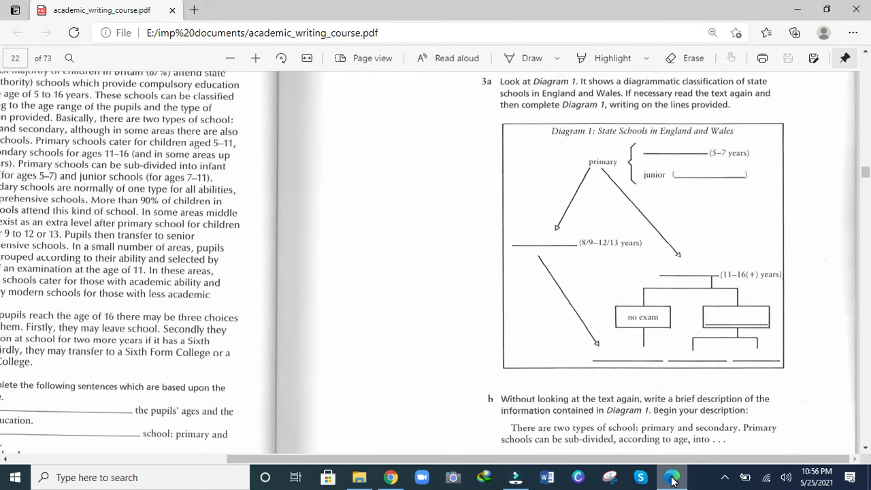
scroll("down", 3)
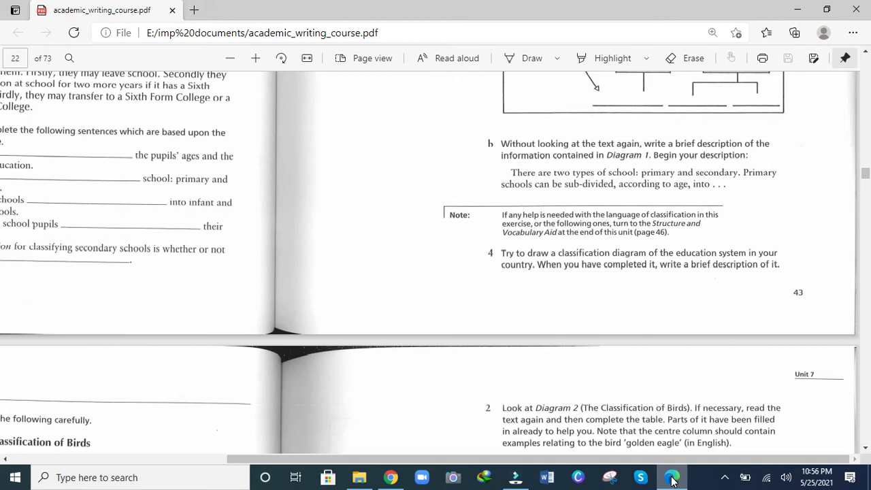
scroll("down", 3)
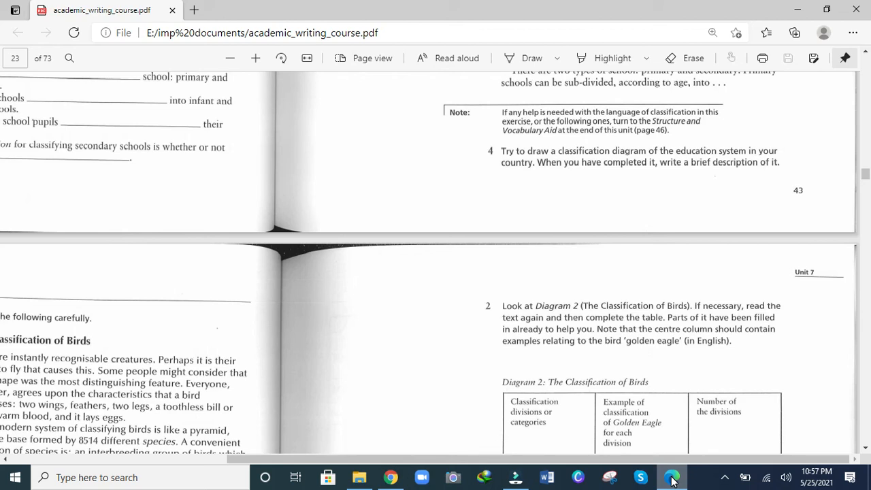
scroll("down", 3)
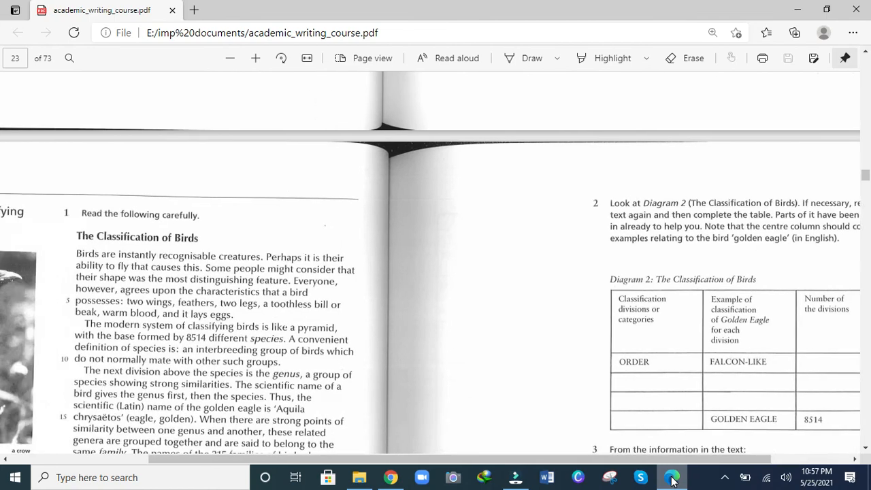